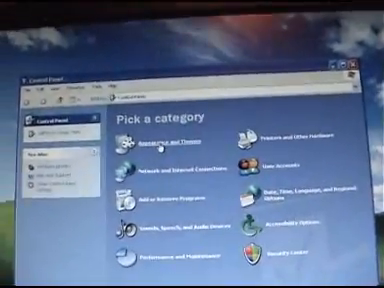
Open the Appearance and Themes category from Control Panel's category view to list its tasks.
click(168, 137)
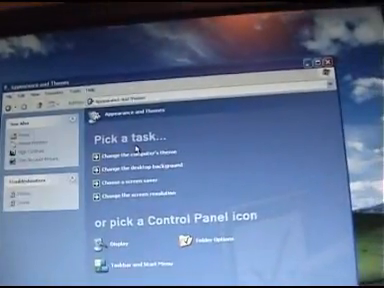